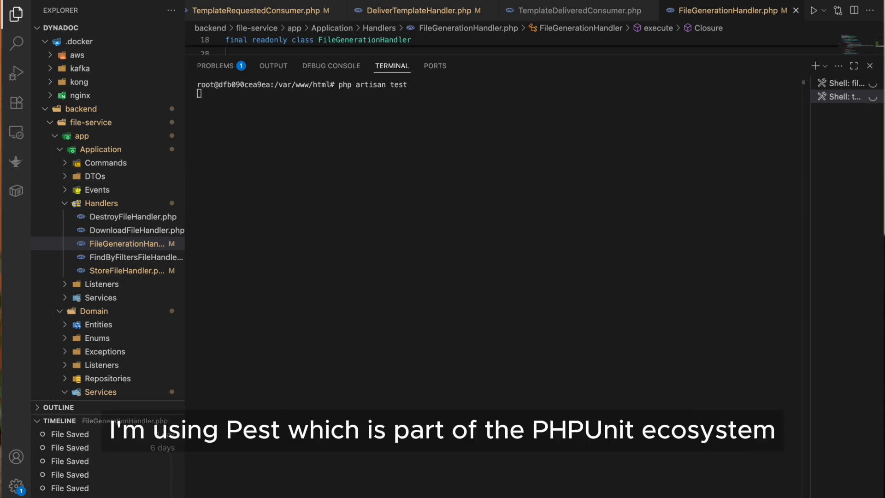
Run the Pest test suite with php artisan test in the file-service terminal
key(Enter)
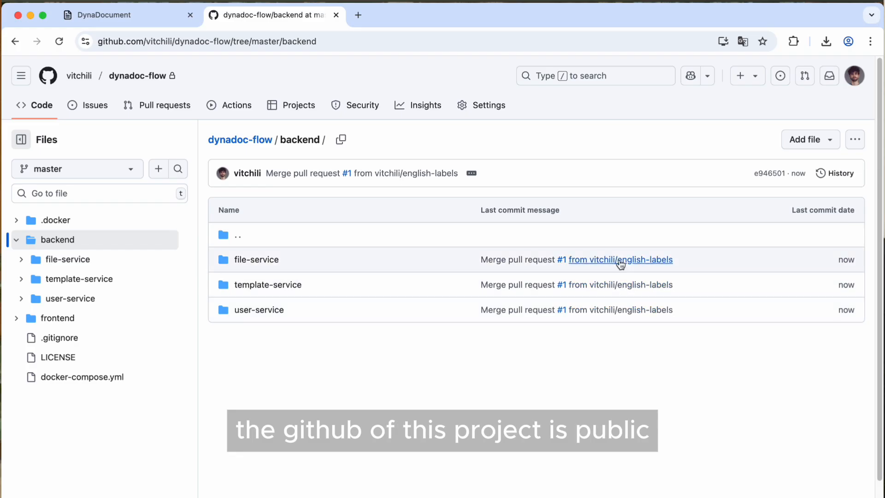
mouse_move(589, 185)
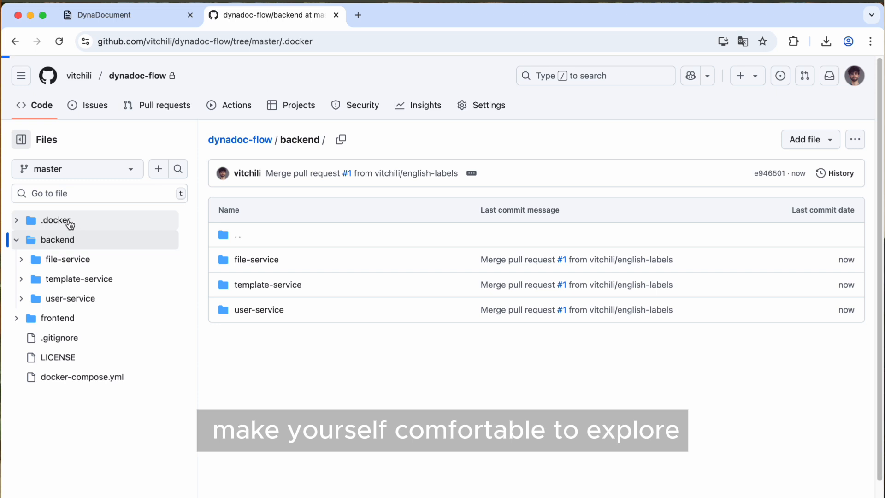
Browse the .docker and template-service folders on GitHub, then open docker-compose.yml
click(51, 220)
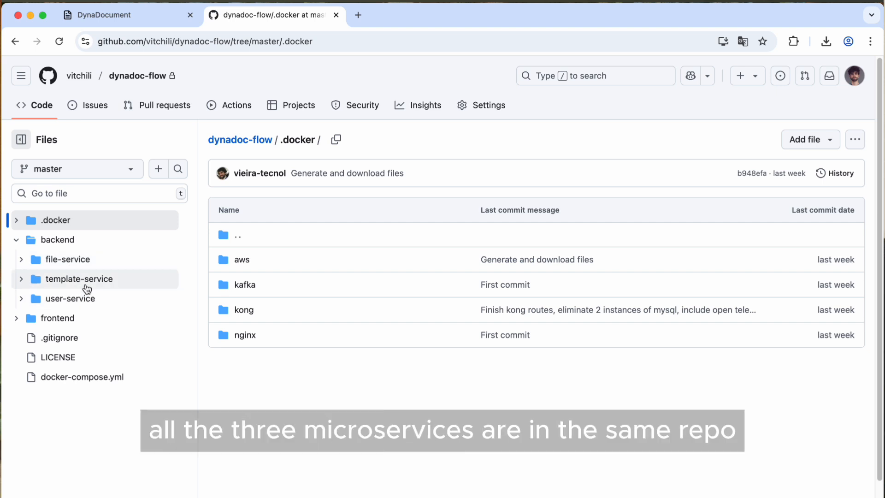
click(79, 279)
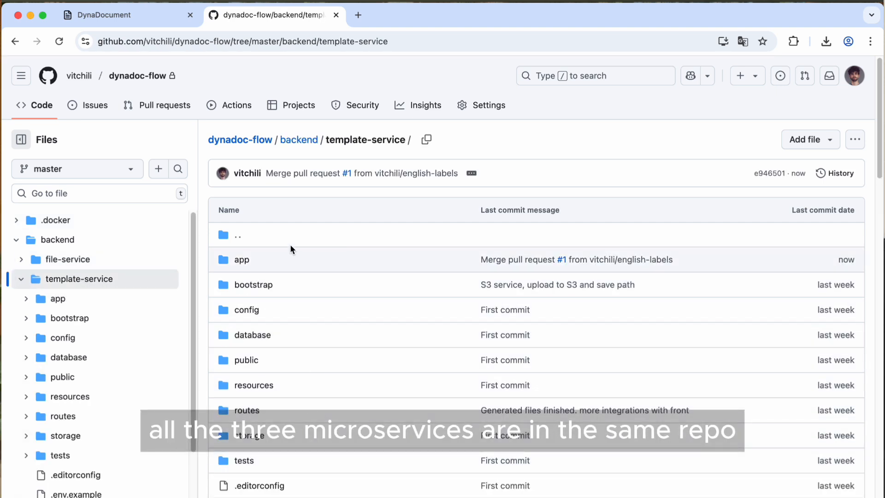
click(17, 240)
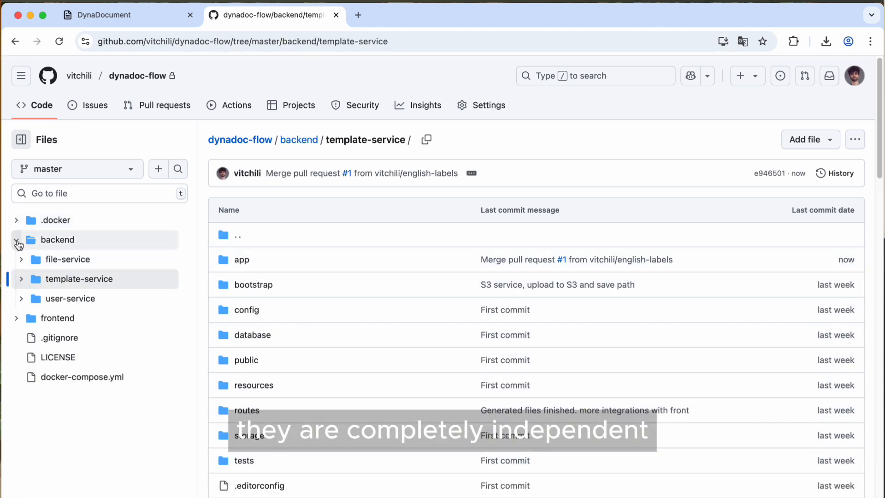
click(57, 259)
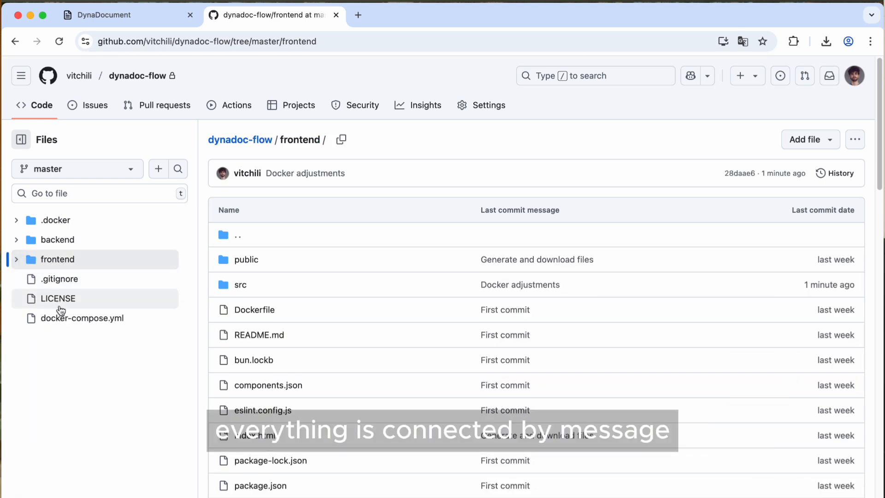
click(82, 318)
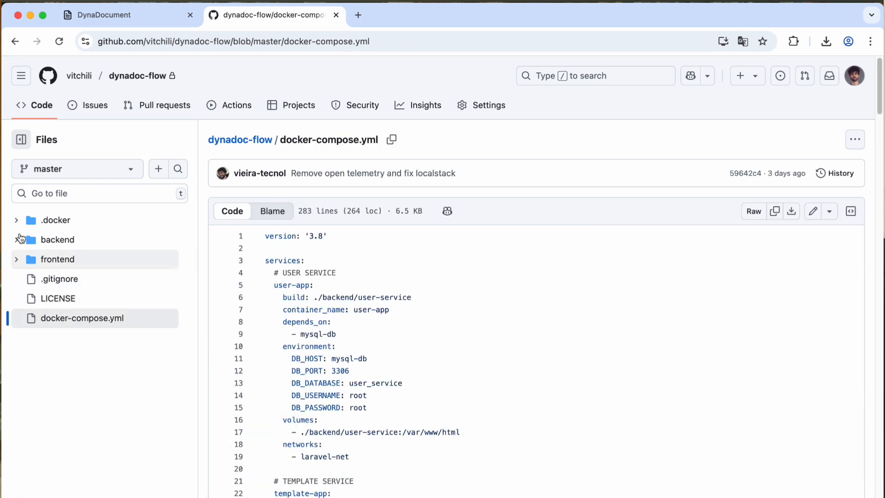